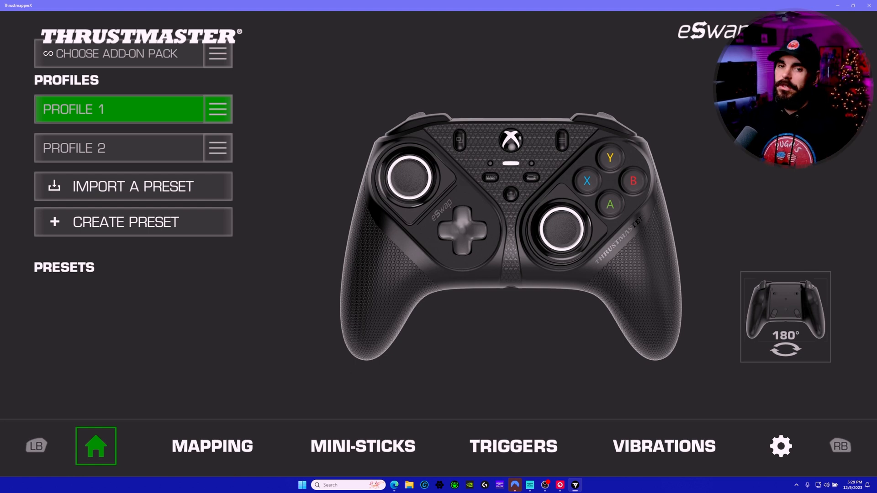
{"action": "mouse_move", "coordinate": [274, 236]}
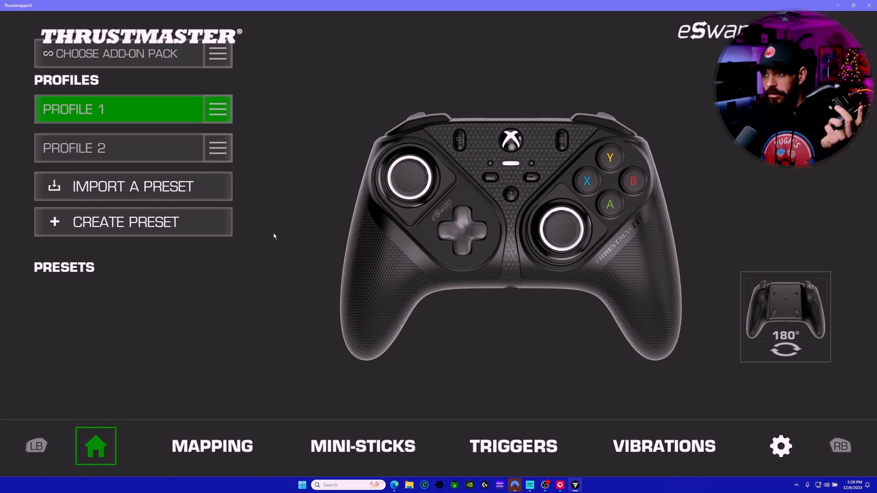
Step: Check Profiles 2 and 1 and the controller's rear paddles, then go to Profile 1's mapping page
{"action": "left_click", "coordinate": [118, 148]}
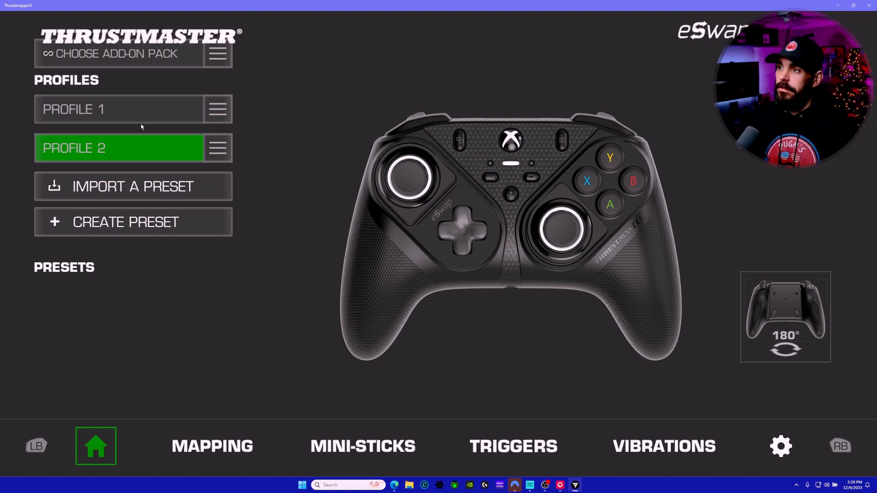
{"action": "left_click", "coordinate": [119, 109]}
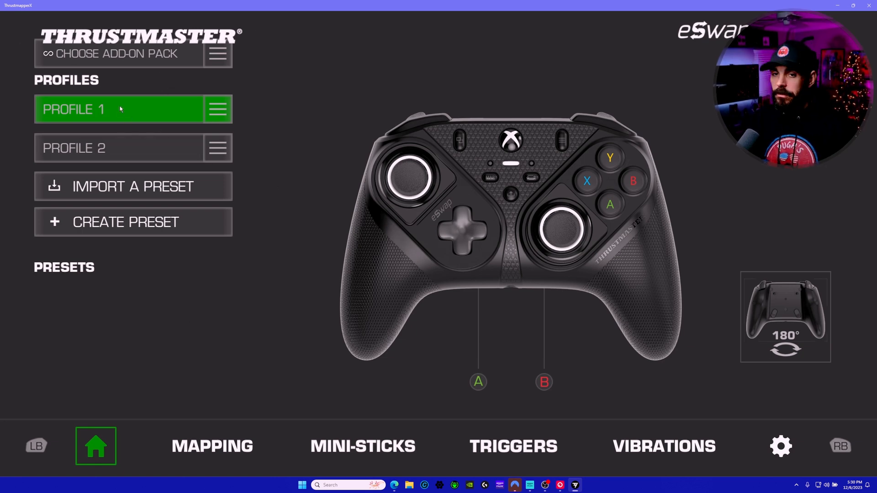
{"action": "left_click", "coordinate": [786, 345]}
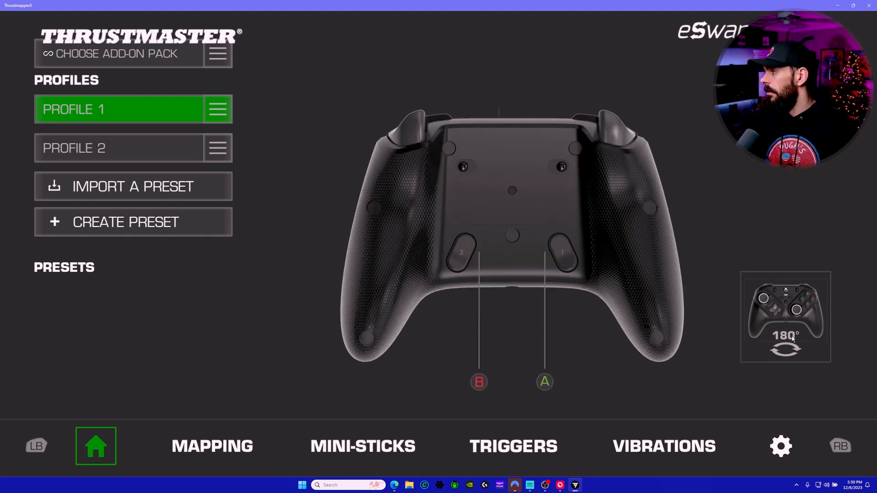
{"action": "left_click", "coordinate": [786, 350]}
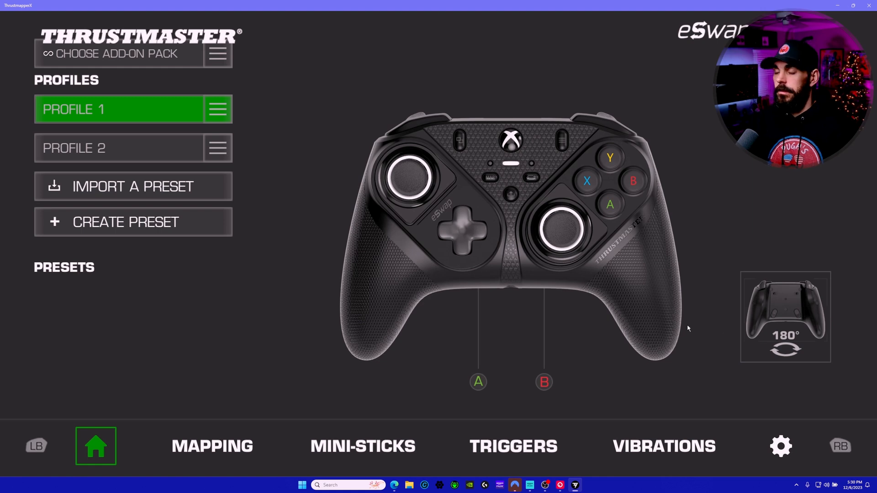
{"action": "left_click", "coordinate": [212, 446]}
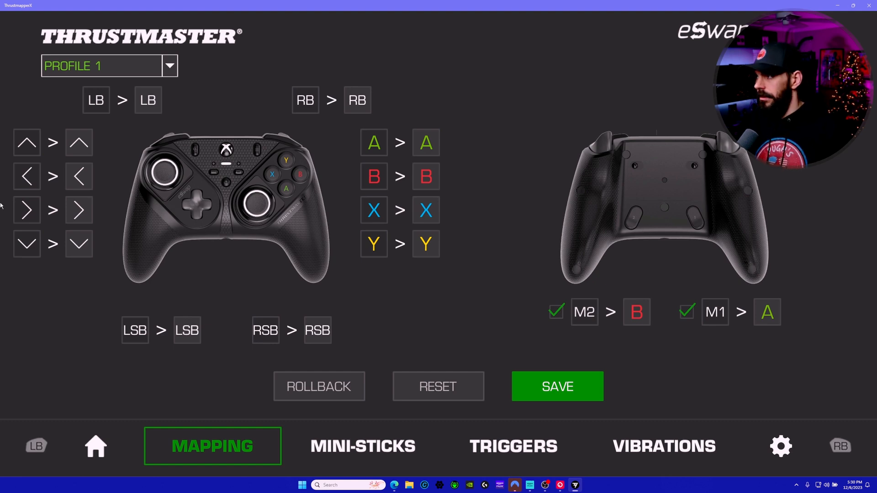
{"action": "mouse_move", "coordinate": [61, 229]}
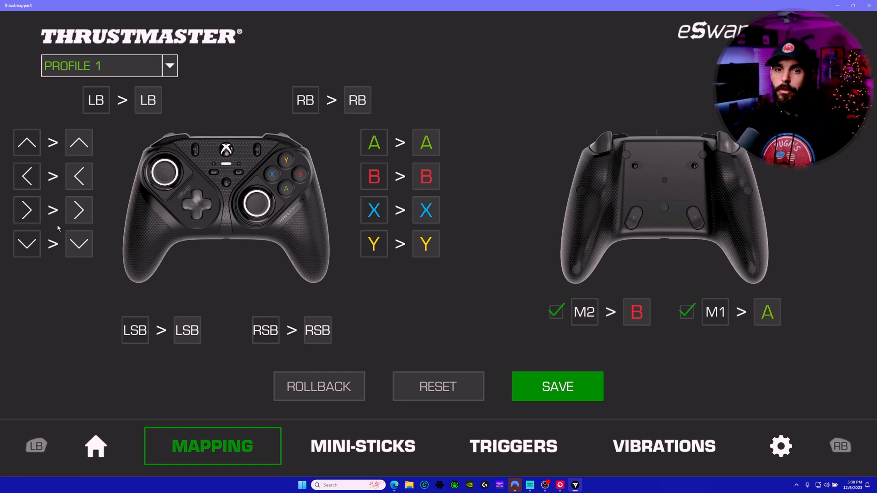
{"action": "mouse_move", "coordinate": [71, 294]}
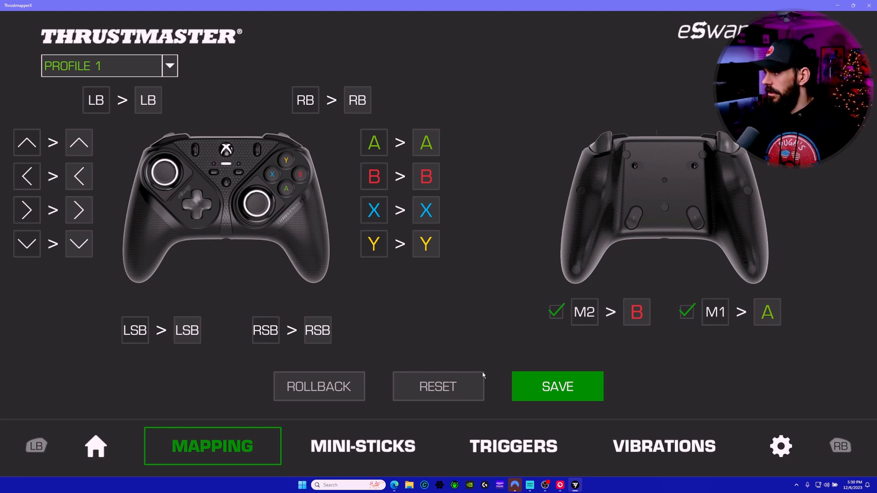
{"action": "mouse_move", "coordinate": [567, 247]}
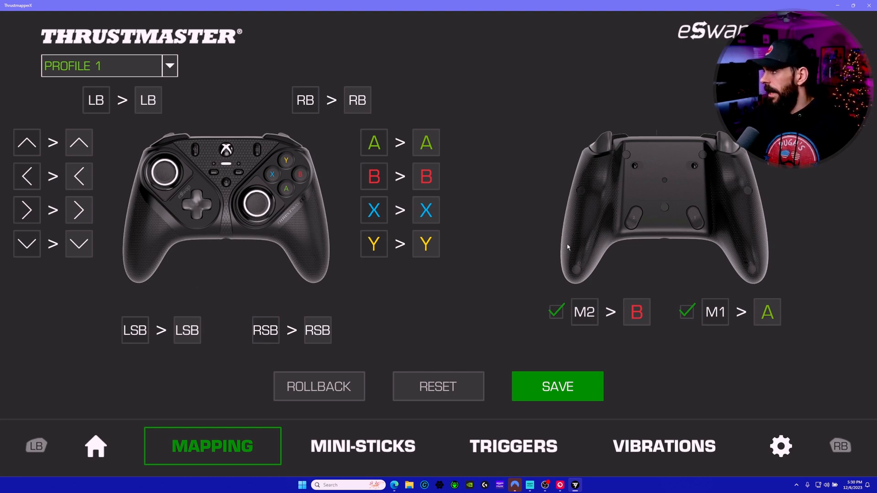
Step: Save Profile 1's mapping with M1 on A and M2 on B, and dismiss the confirmation
{"action": "left_click", "coordinate": [584, 311]}
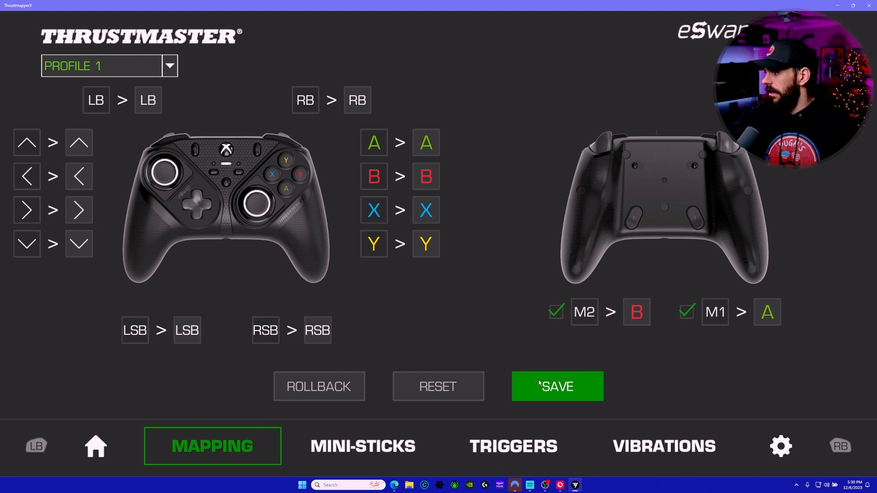
{"action": "left_click", "coordinate": [556, 387]}
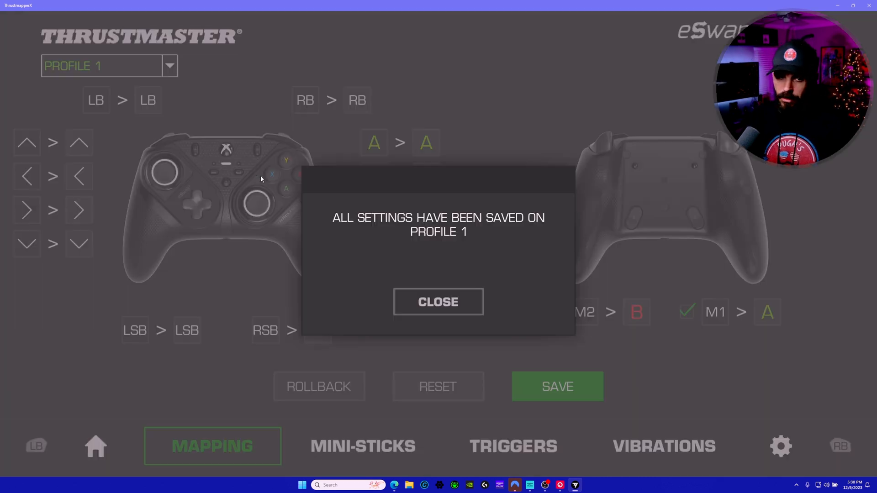
{"action": "left_click", "coordinate": [438, 303]}
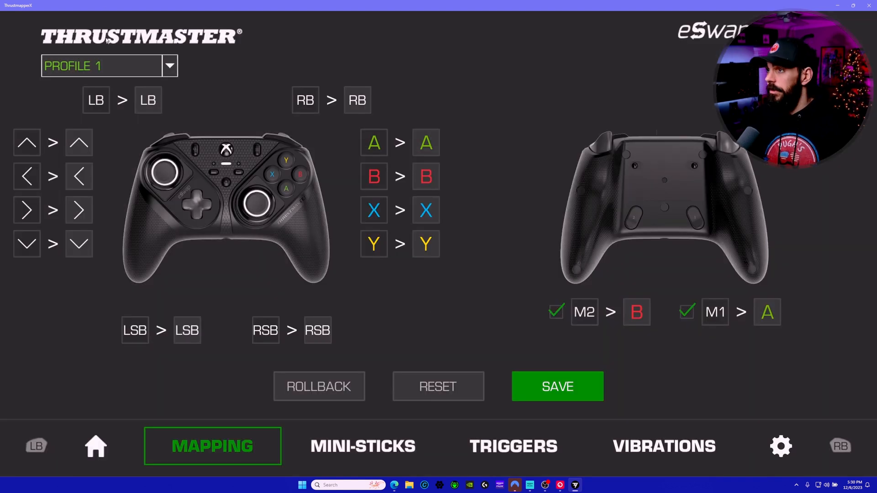
Step: Switch to Profile 2 and assign B to the M2 paddle
{"action": "left_click", "coordinate": [168, 66]}
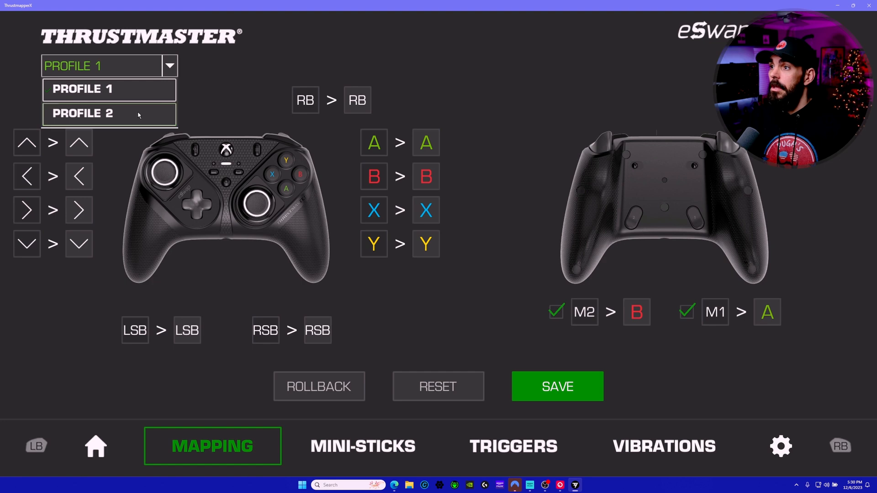
{"action": "left_click", "coordinate": [82, 114]}
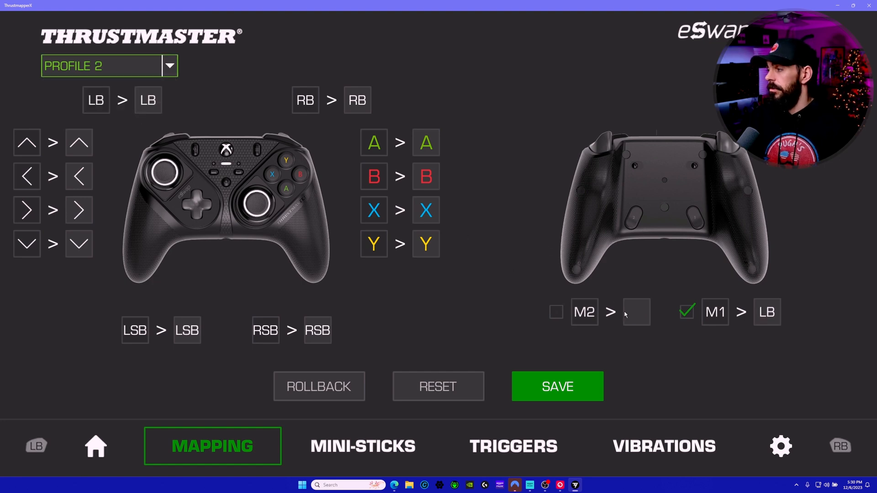
{"action": "left_click", "coordinate": [635, 313]}
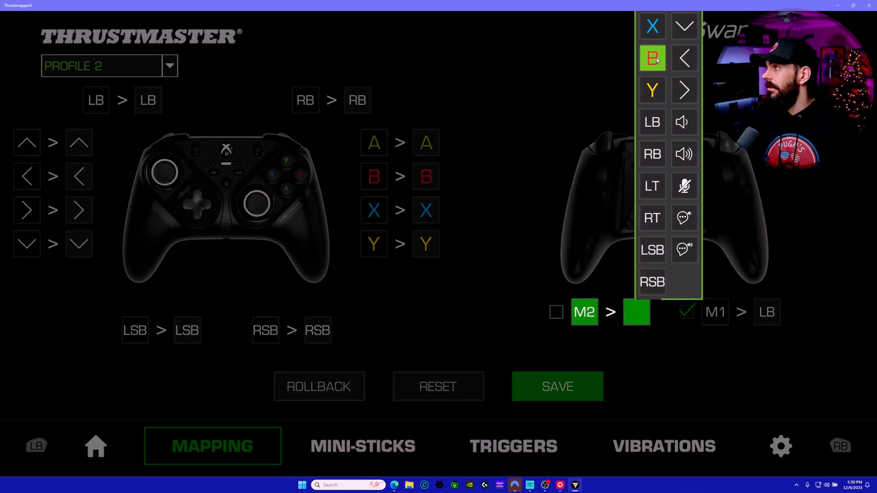
{"action": "left_click", "coordinate": [651, 58]}
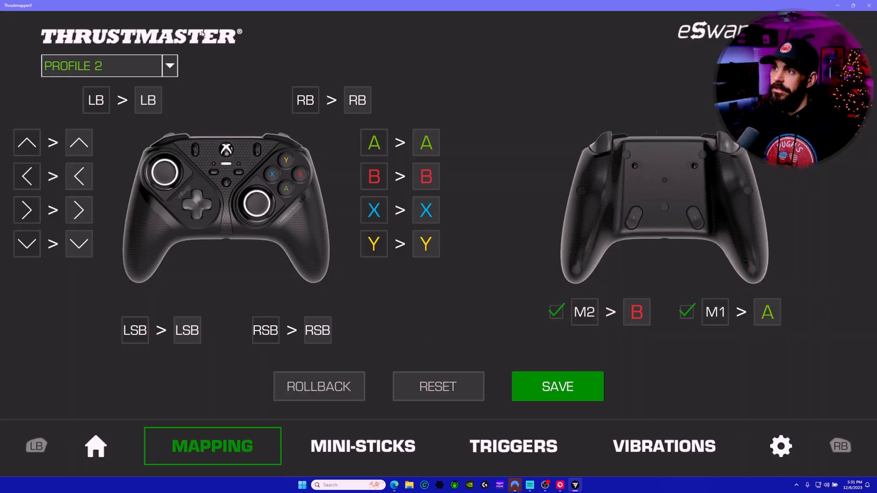
Step: Return to Profile 1, saving the Profile 2 change, and go to the mini-stick settings
{"action": "left_click", "coordinate": [169, 66]}
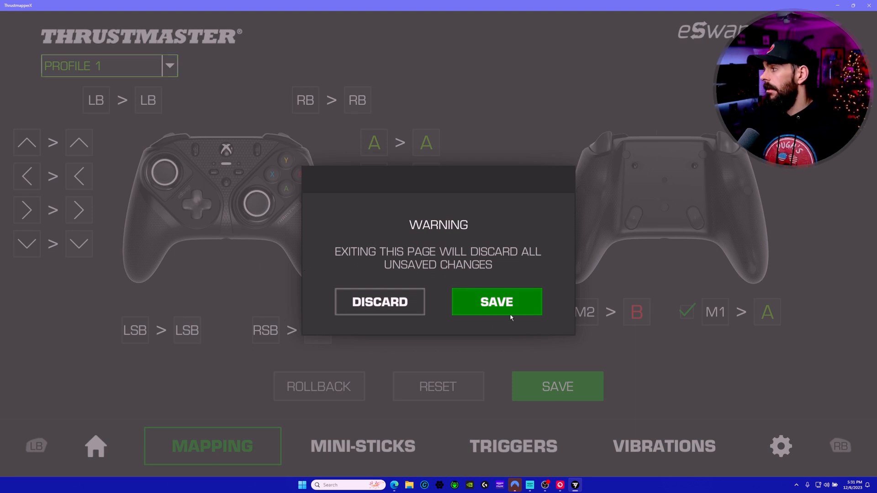
{"action": "left_click", "coordinate": [495, 303]}
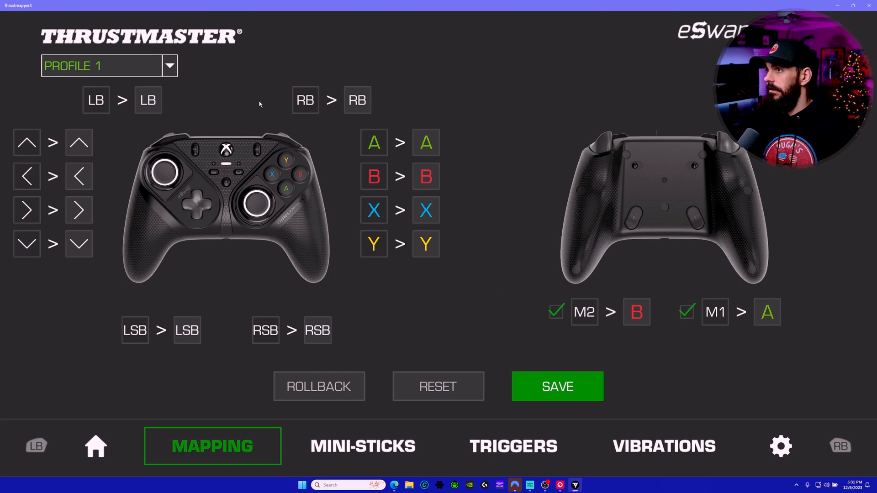
{"action": "left_click", "coordinate": [362, 446]}
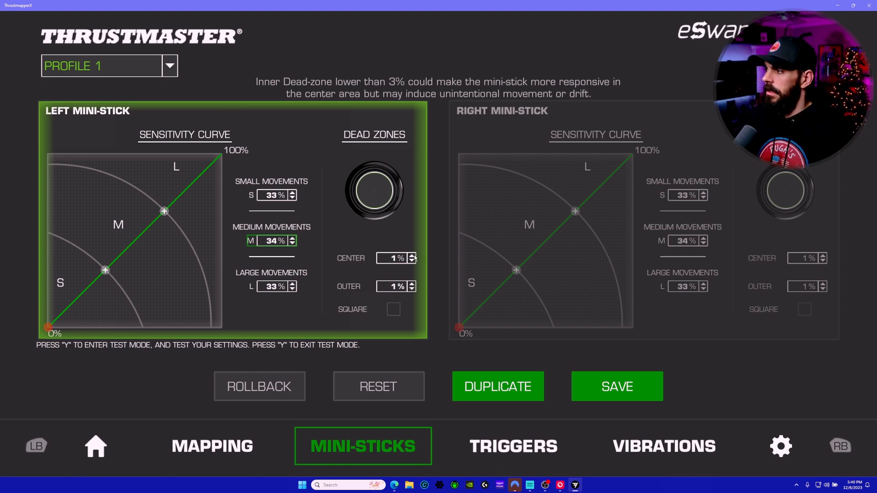
Step: Adjust the left mini-stick's center dead zone up and back down to 2%
{"action": "left_click", "coordinate": [412, 255]}
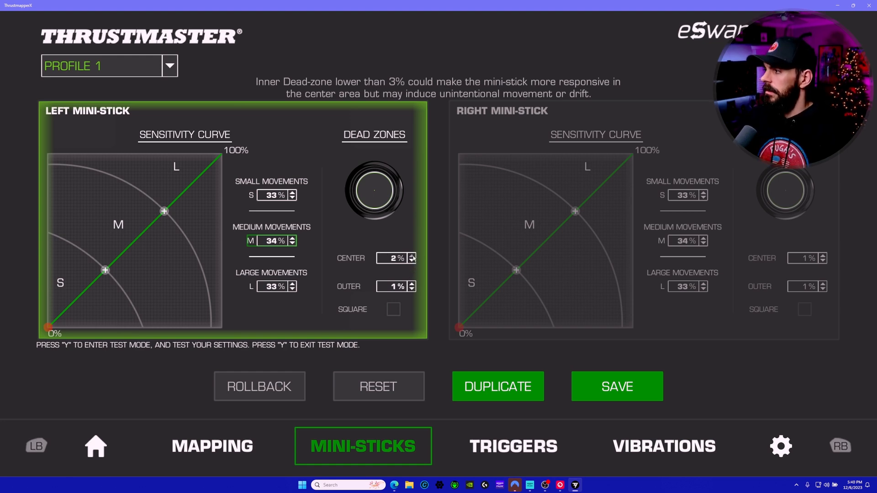
{"action": "left_click", "coordinate": [412, 255]}
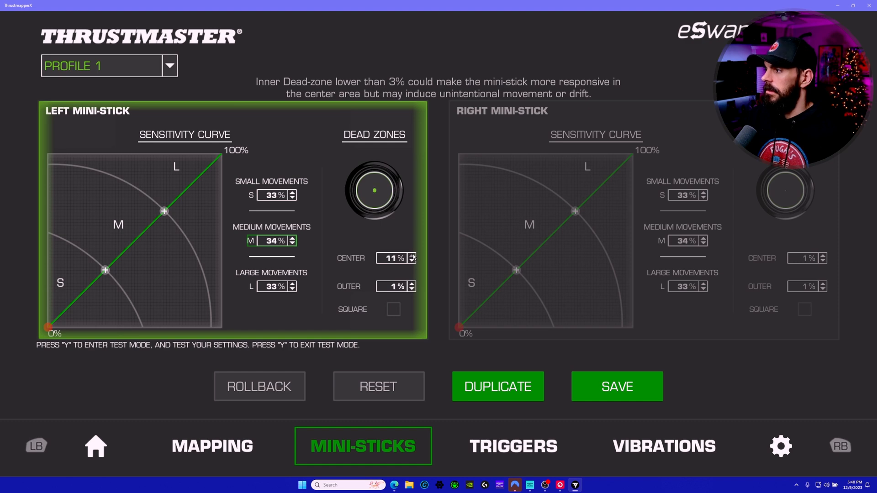
{"action": "left_click", "coordinate": [413, 255]}
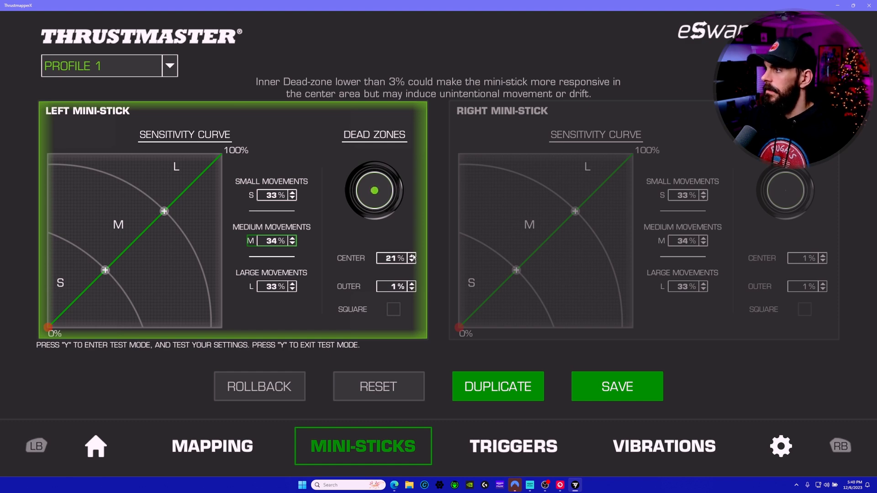
{"action": "left_click", "coordinate": [412, 255]}
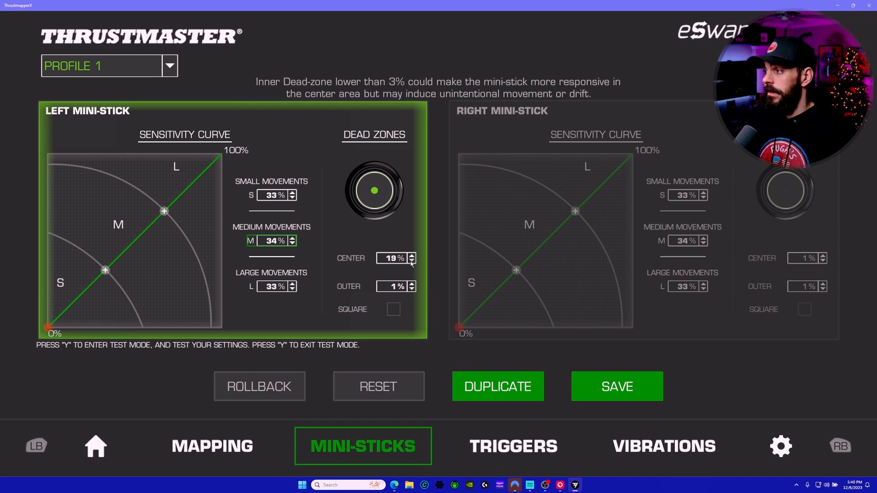
{"action": "left_click", "coordinate": [412, 261]}
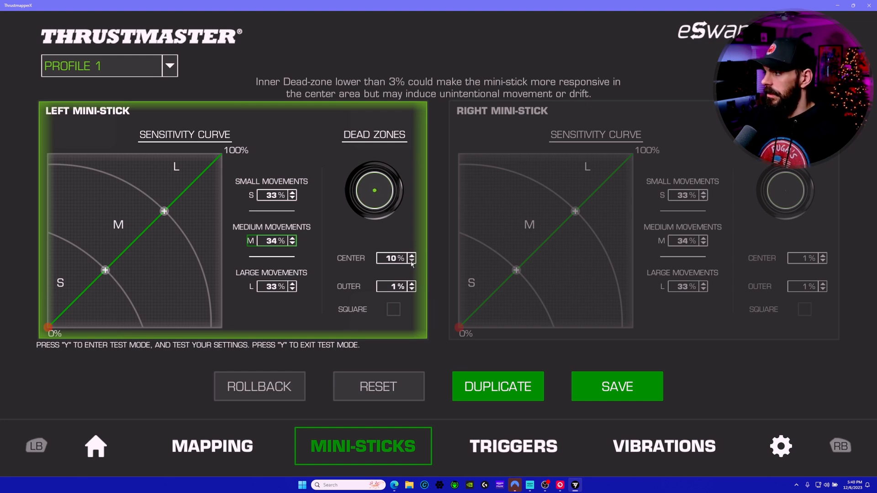
{"action": "left_click", "coordinate": [413, 262]}
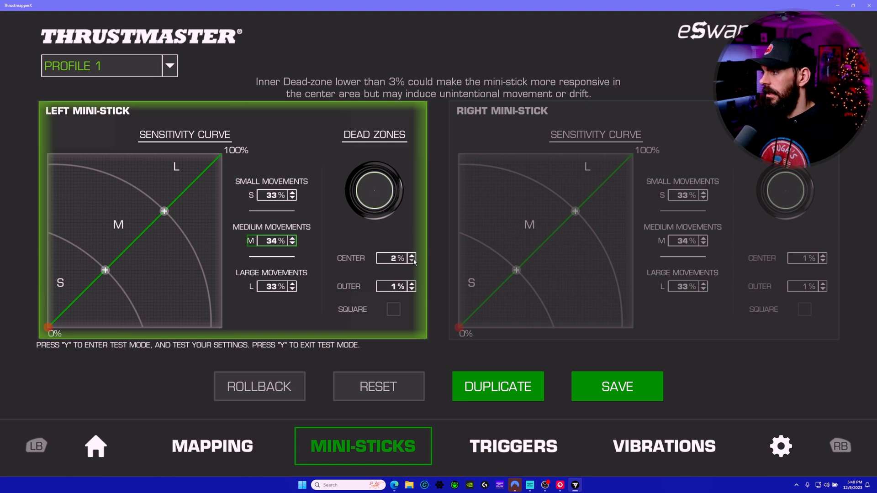
{"action": "left_click", "coordinate": [413, 260]}
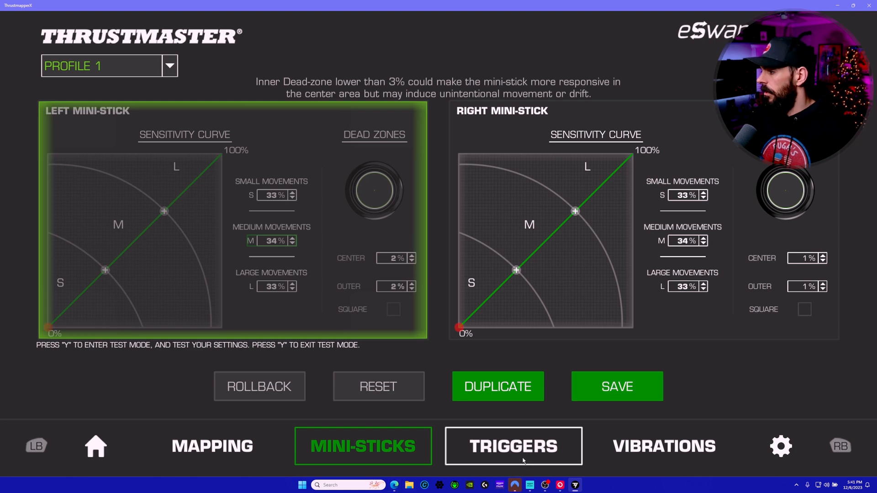
Step: In the trigger settings, extend the left trigger's range to its full 0-100% travel
{"action": "left_click", "coordinate": [512, 445]}
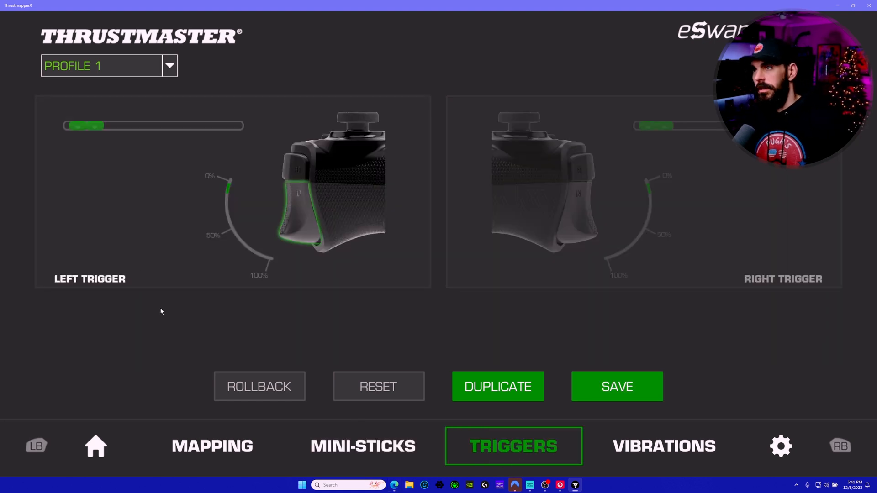
{"action": "mouse_move", "coordinate": [168, 303]}
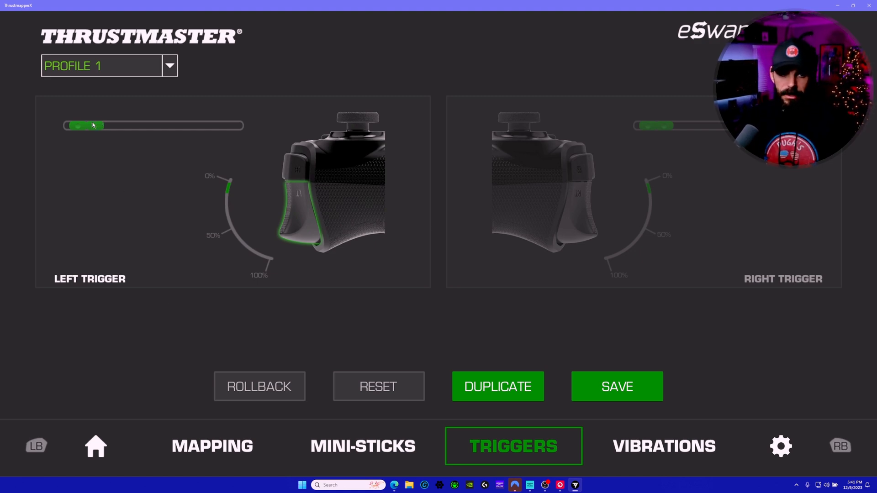
{"action": "left_click_drag", "start_coordinate": [92, 125], "coordinate": [104, 125]}
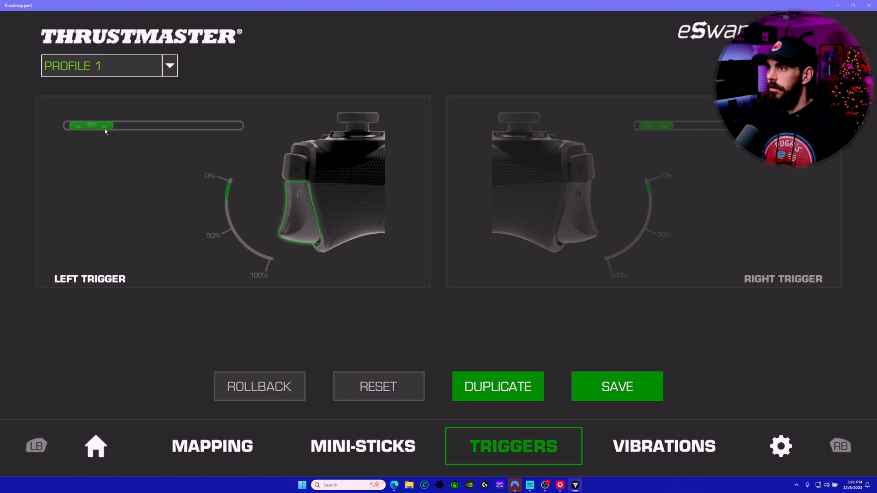
{"action": "left_click_drag", "start_coordinate": [95, 125], "coordinate": [235, 126]}
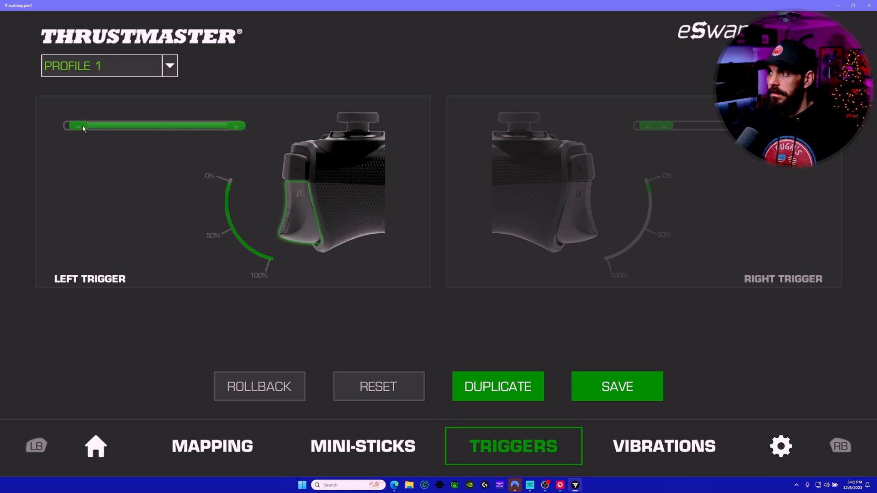
{"action": "left_click_drag", "start_coordinate": [71, 127], "coordinate": [111, 126]}
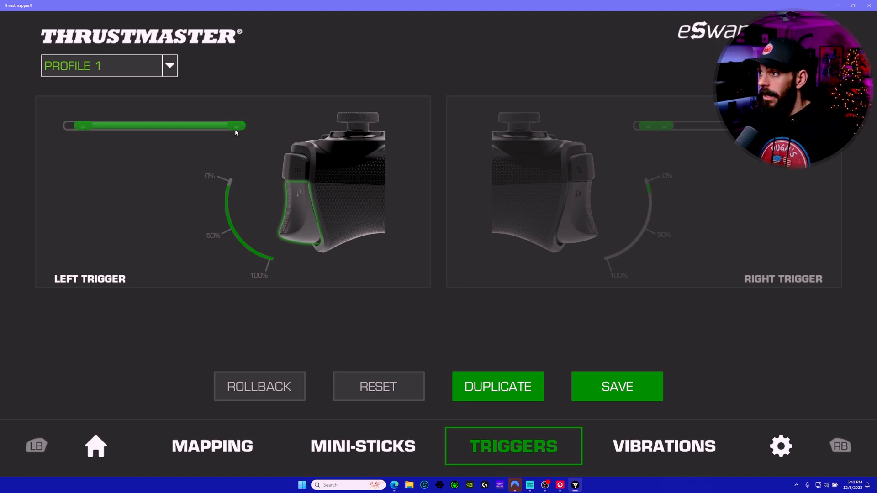
Step: Shrink the left trigger's range back to a short span near the start of travel
{"action": "left_click_drag", "start_coordinate": [235, 125], "coordinate": [98, 126]}
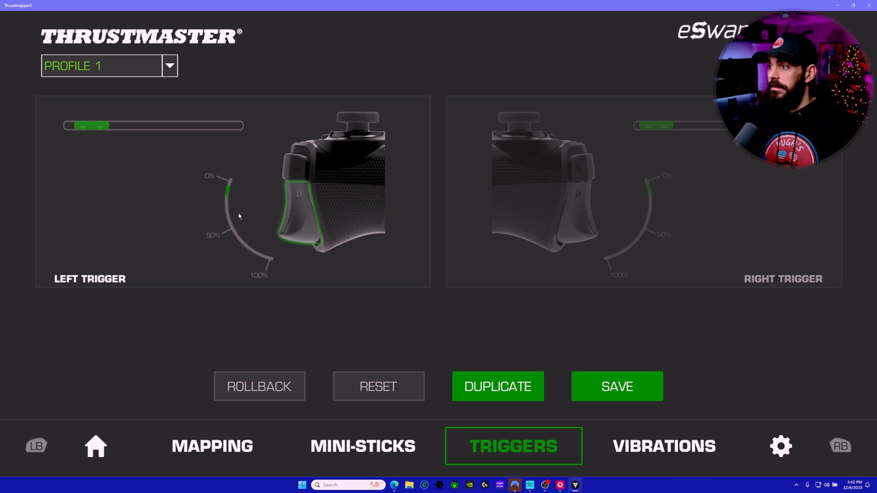
{"action": "mouse_move", "coordinate": [249, 270]}
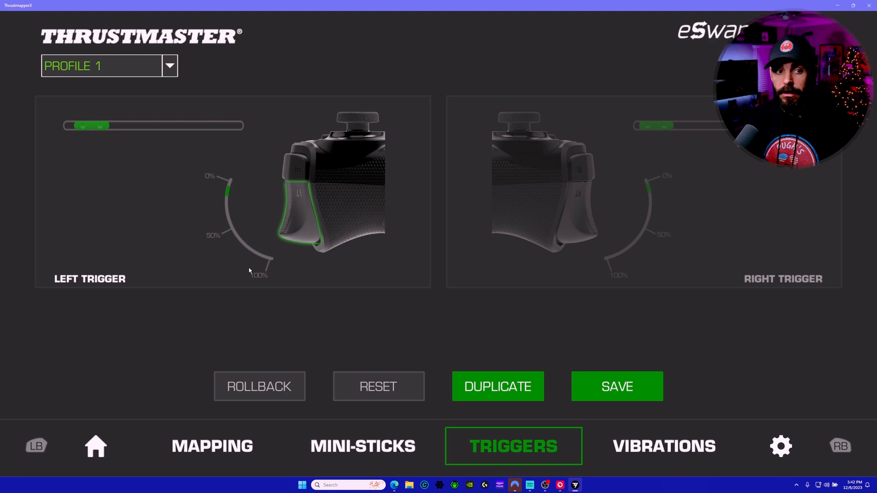
{"action": "mouse_move", "coordinate": [223, 200]}
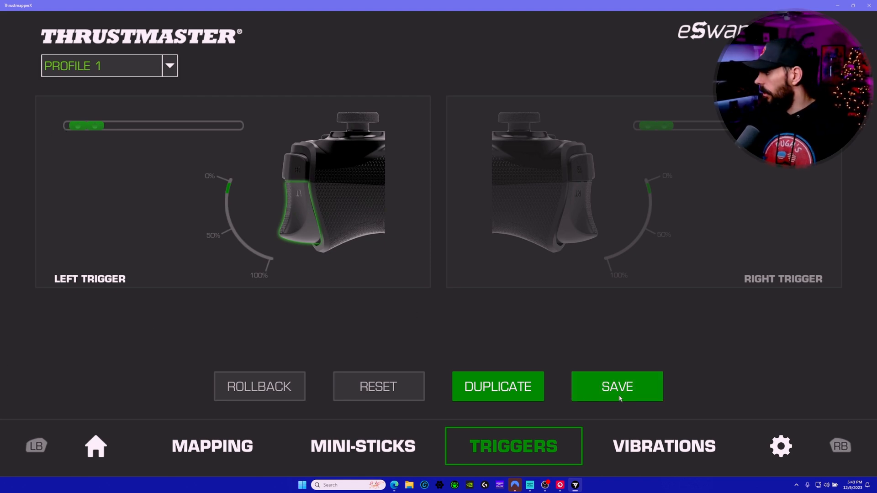
{"action": "mouse_move", "coordinate": [435, 307]}
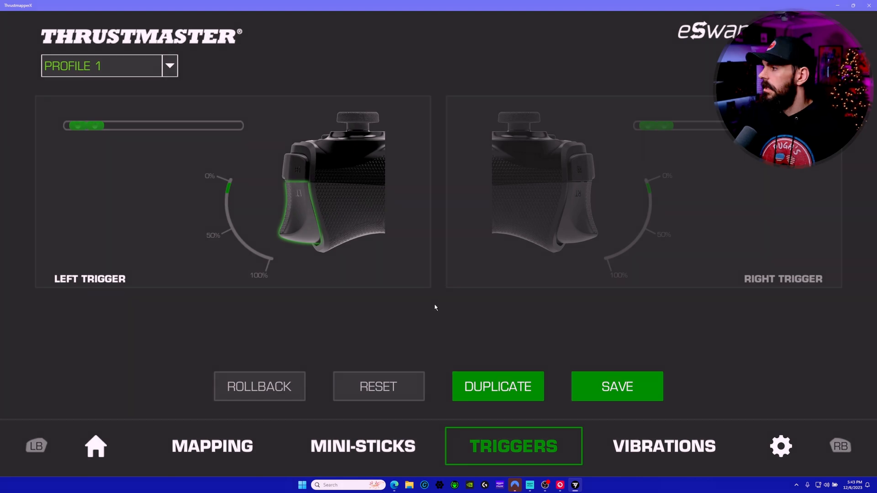
Step: View the wing and trigger vibration sliders, then check the controller's firmware version
{"action": "left_click", "coordinate": [663, 446]}
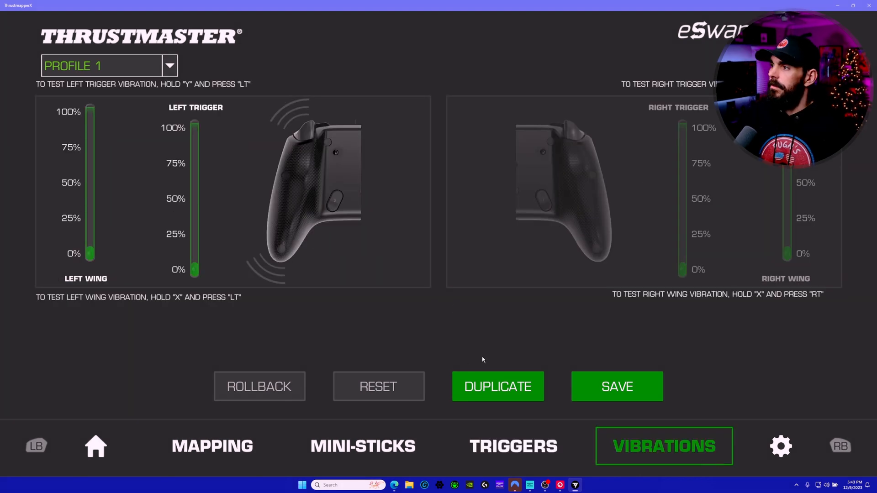
{"action": "mouse_move", "coordinate": [132, 253]}
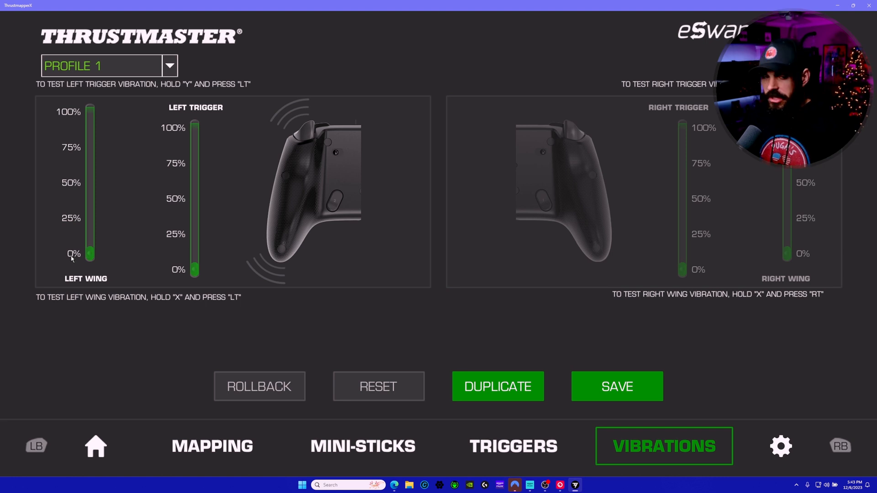
{"action": "mouse_move", "coordinate": [305, 342]}
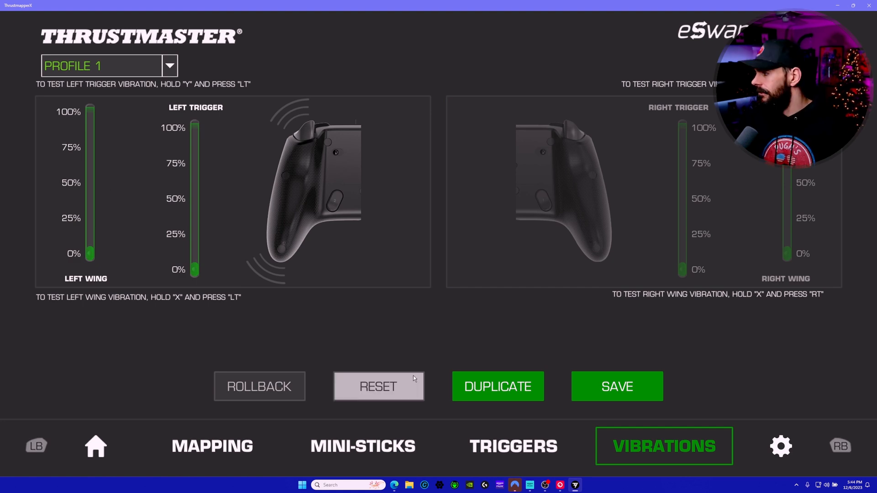
{"action": "left_click", "coordinate": [617, 387]}
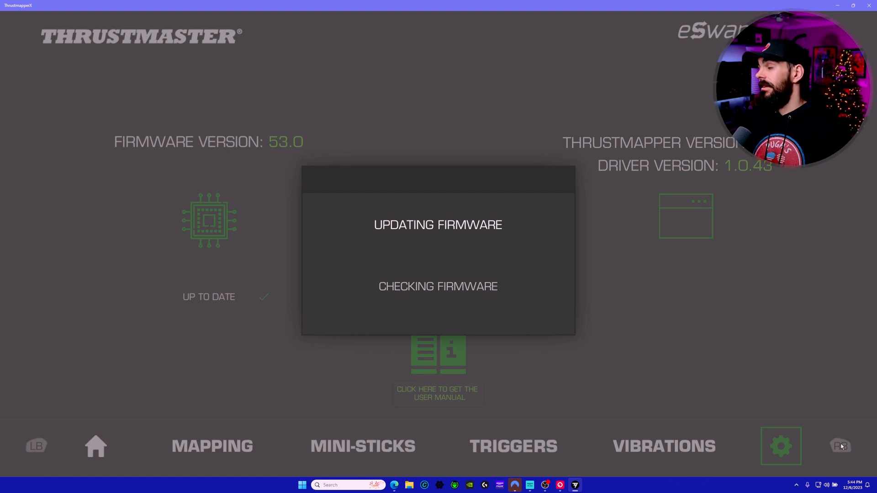
{"action": "mouse_move", "coordinate": [468, 238]}
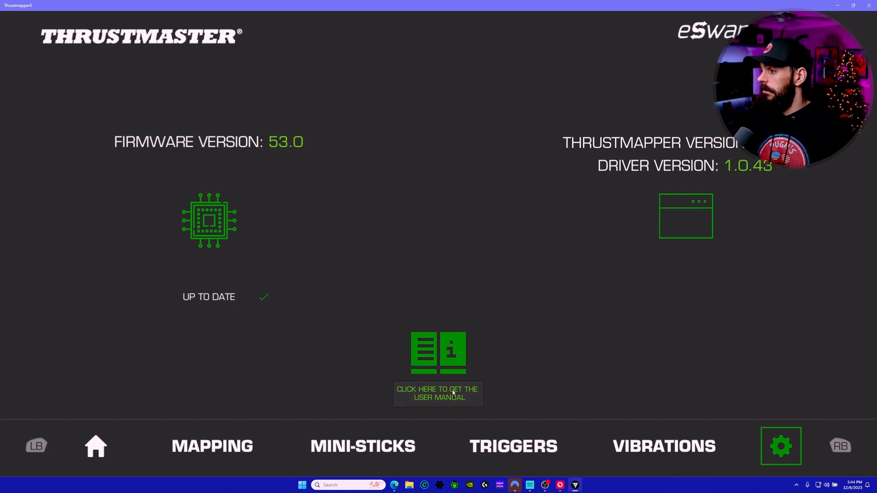
{"action": "mouse_move", "coordinate": [279, 155]}
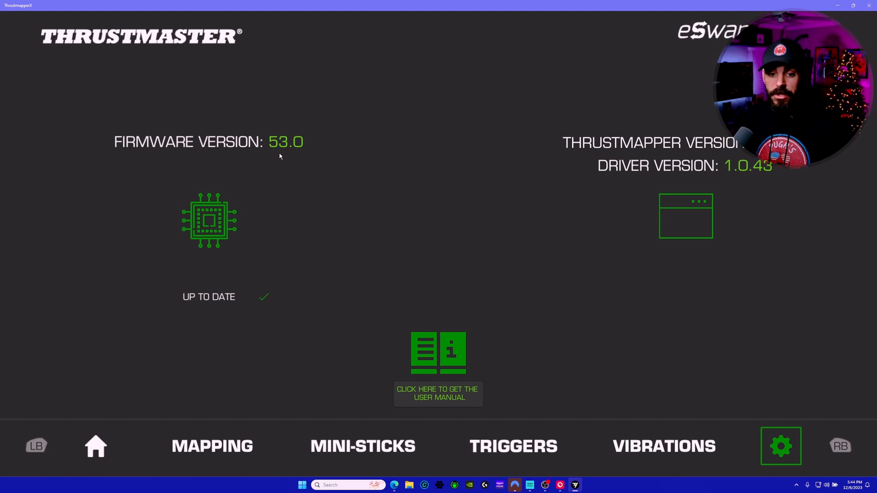
{"action": "mouse_move", "coordinate": [403, 250]}
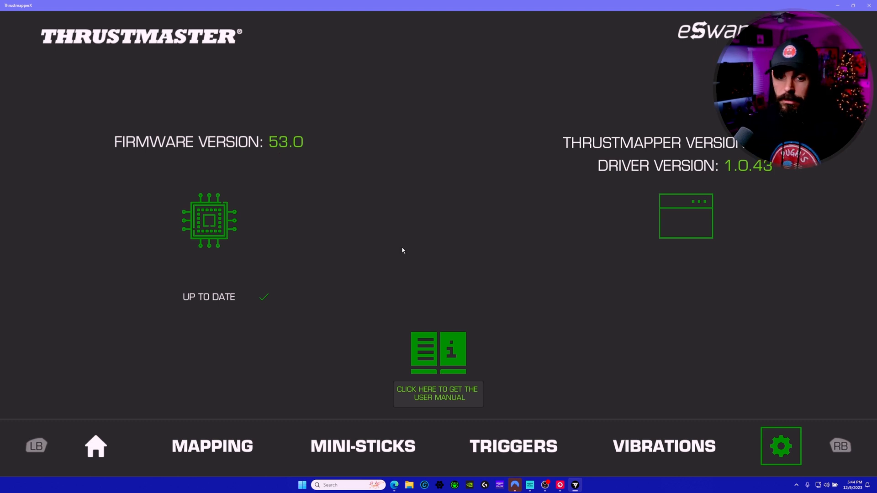
{"action": "mouse_move", "coordinate": [414, 222]}
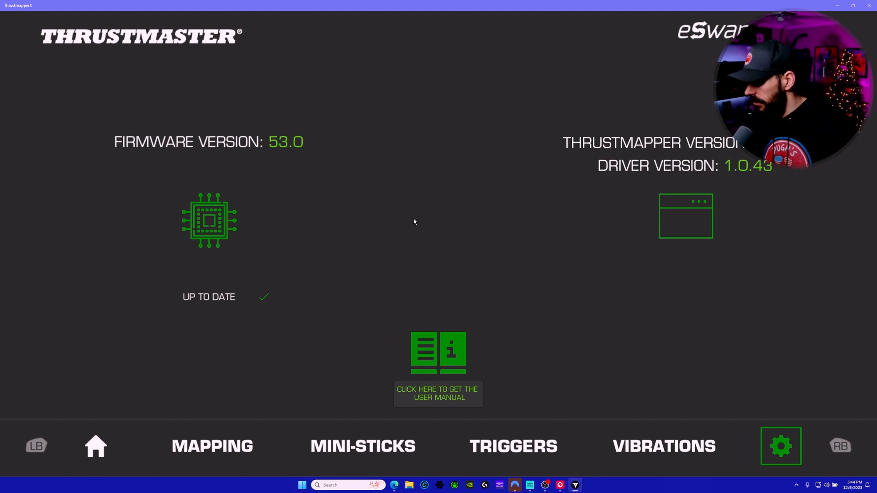
{"action": "mouse_move", "coordinate": [331, 290]}
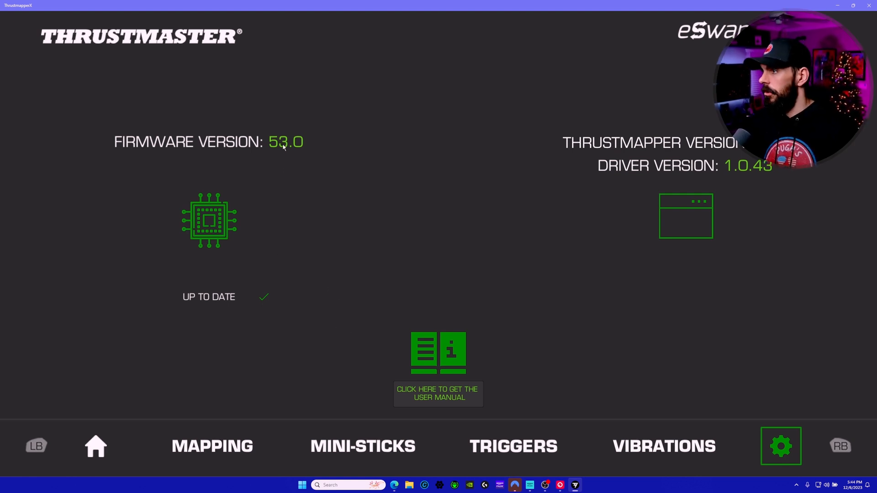
{"action": "mouse_move", "coordinate": [363, 213]}
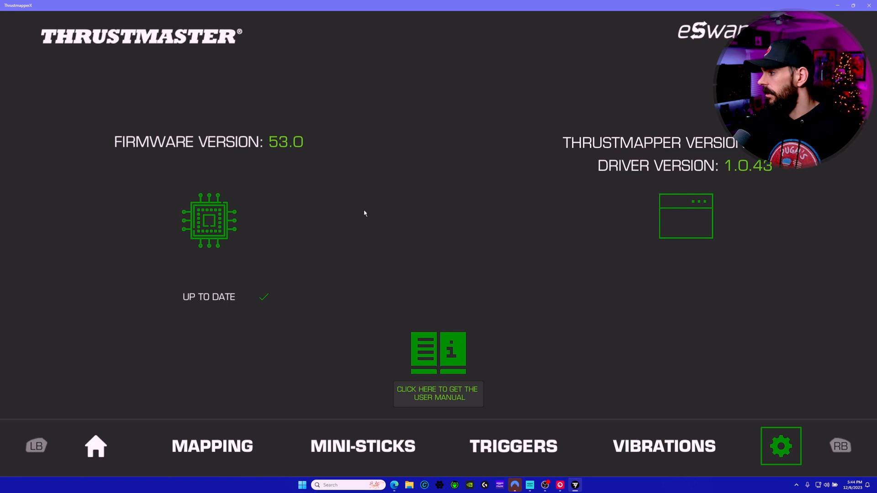